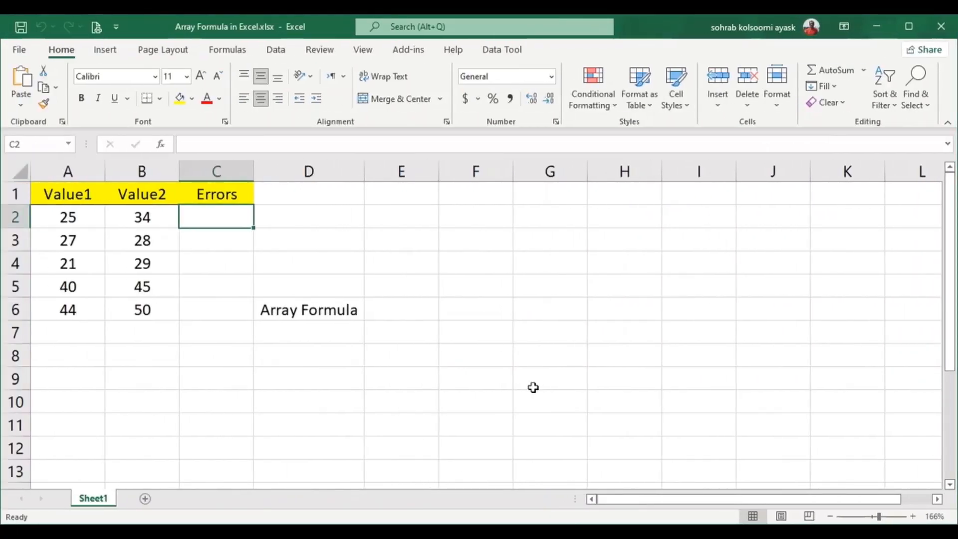
{"action": "mouse_move", "coordinate": [336, 360]}
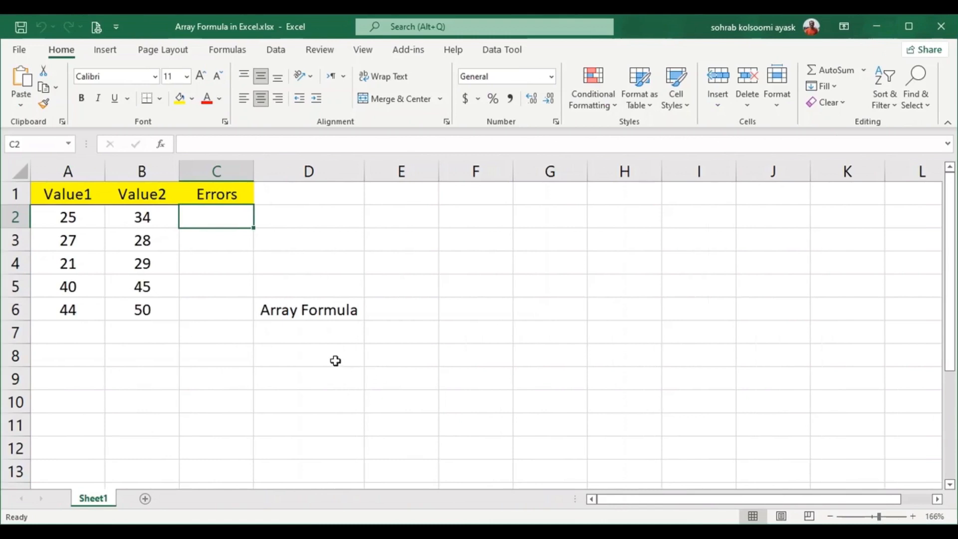
{"action": "mouse_move", "coordinate": [217, 306]}
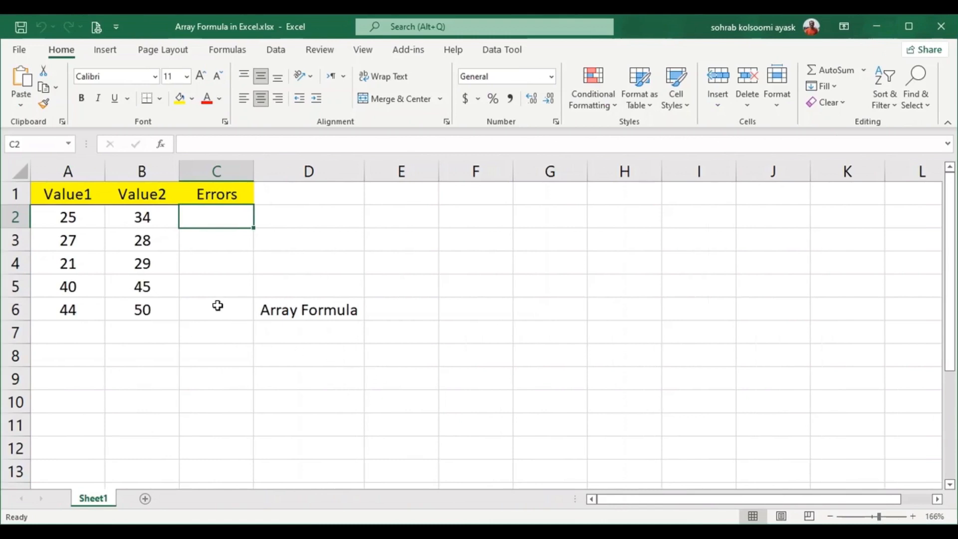
{"action": "mouse_move", "coordinate": [185, 42]}
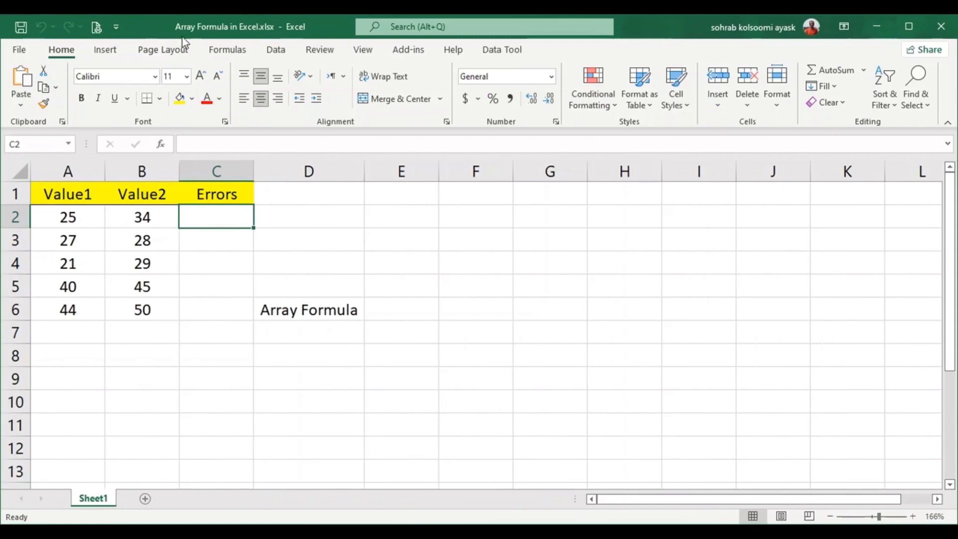
{"action": "mouse_move", "coordinate": [221, 250]}
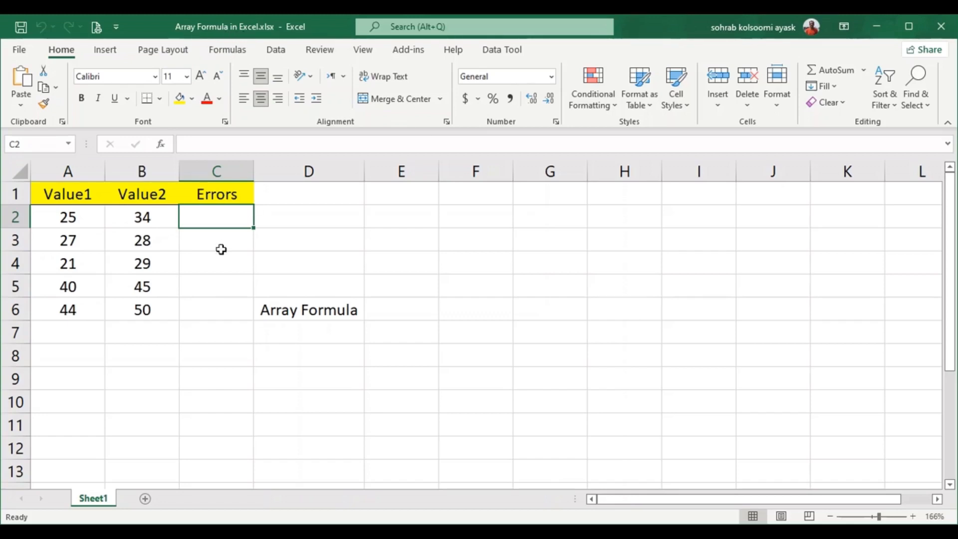
{"action": "mouse_move", "coordinate": [210, 253]}
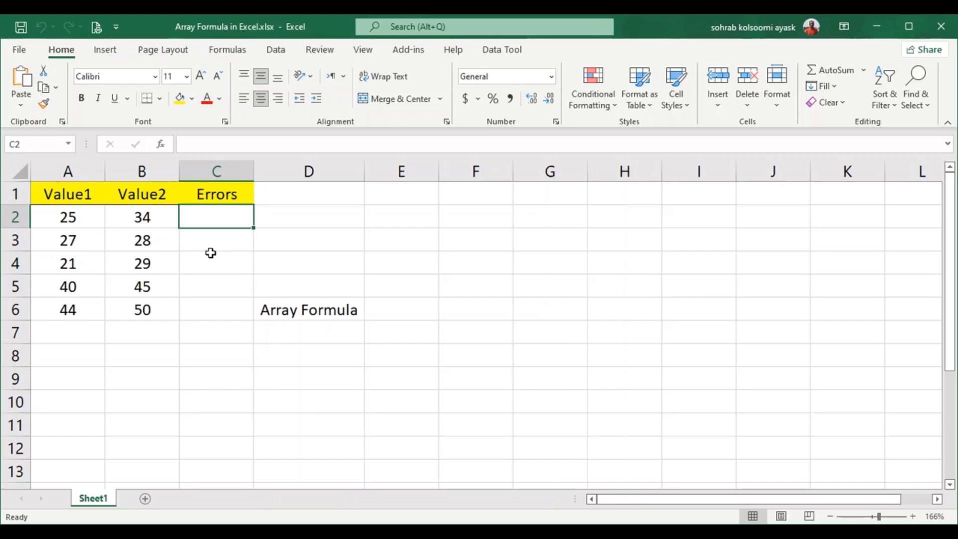
{"action": "mouse_move", "coordinate": [210, 258]}
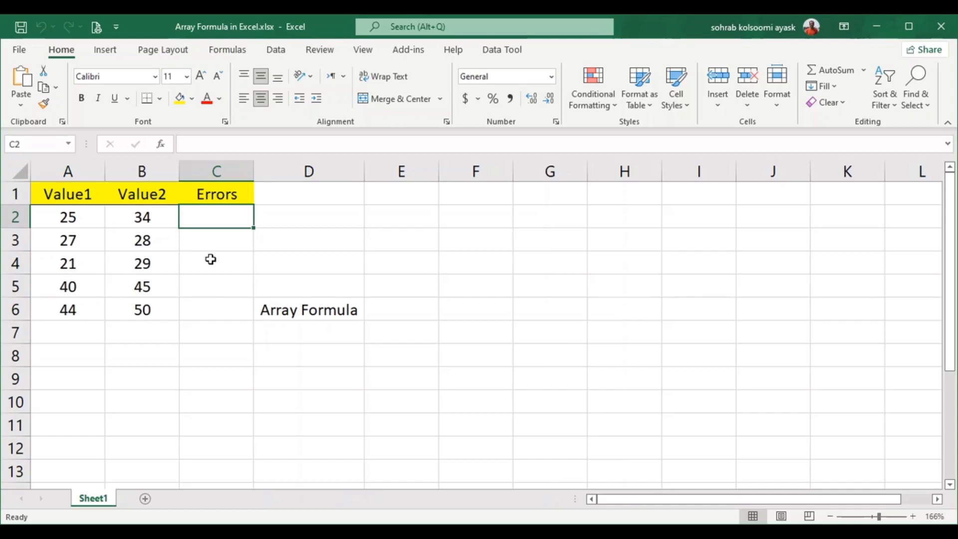
{"action": "mouse_move", "coordinate": [287, 256]}
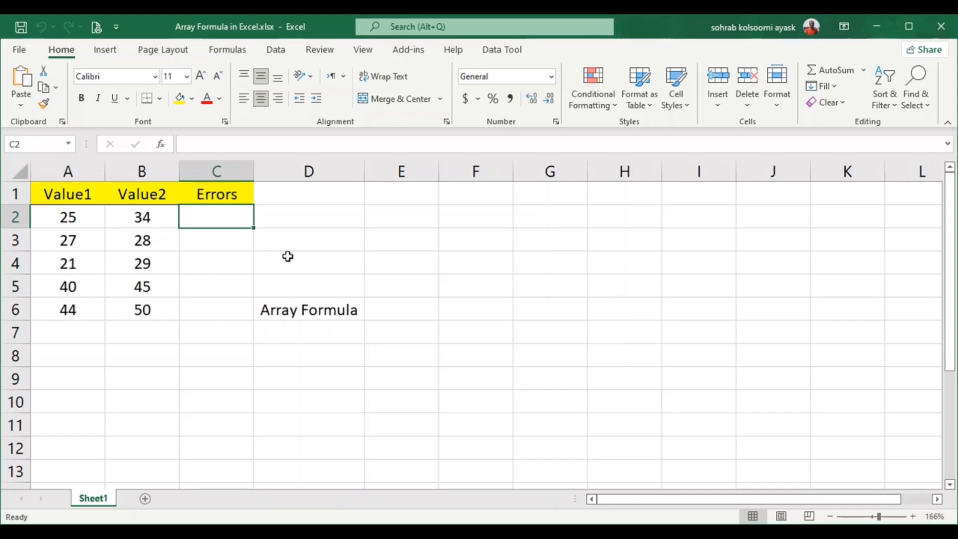
{"action": "mouse_move", "coordinate": [90, 240]}
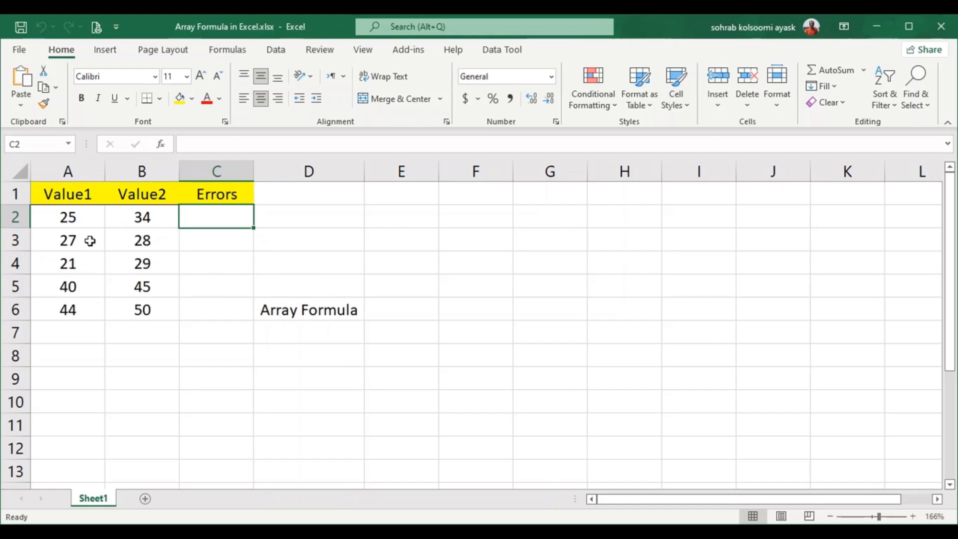
{"action": "mouse_move", "coordinate": [70, 229]}
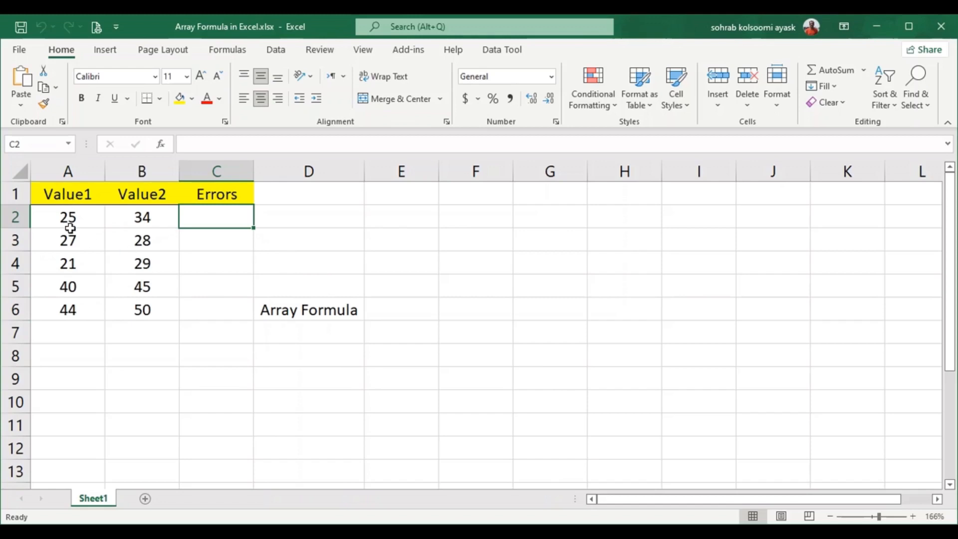
{"action": "mouse_move", "coordinate": [233, 218]}
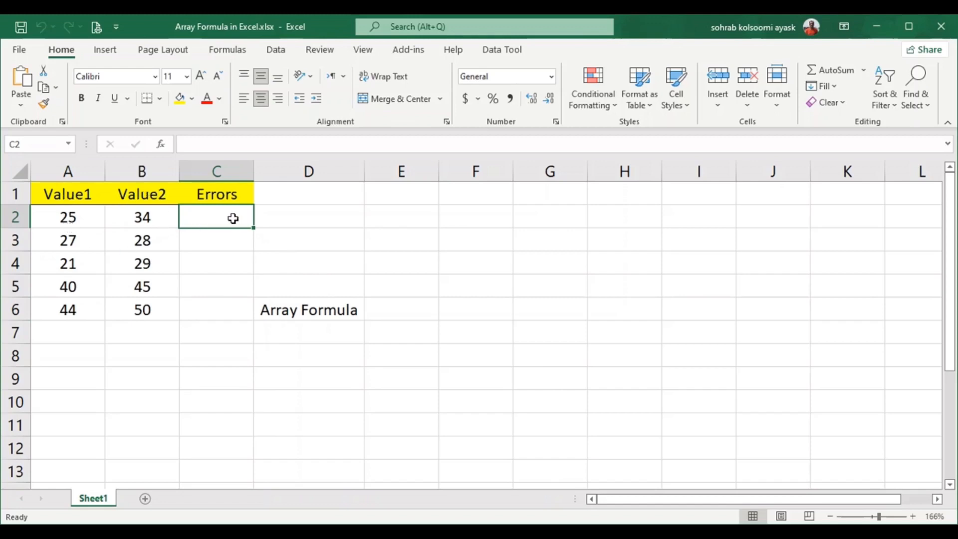
Step: Fill C2:C6 with =B2-A2 differences, giving errors 9, 1, 8, 5 and 6
{"action": "type", "text": "="}
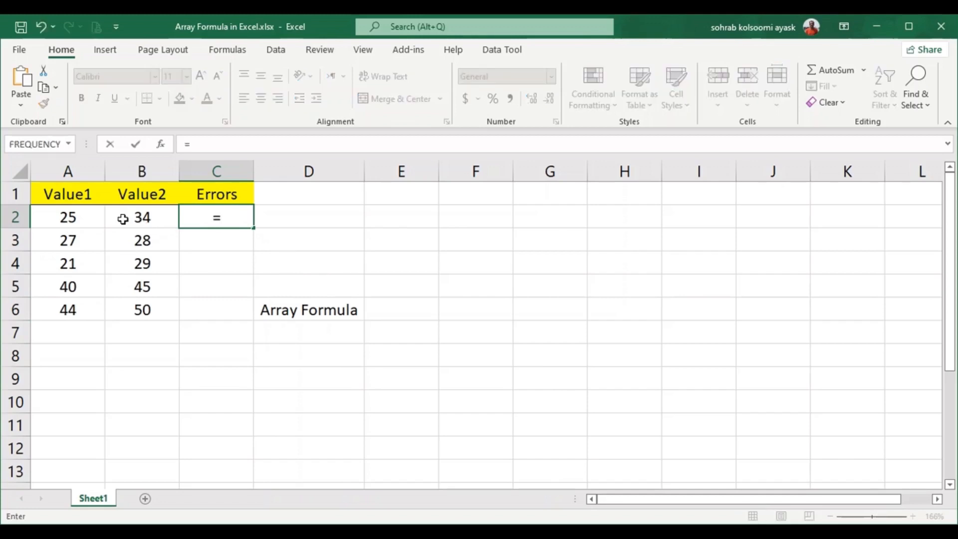
{"action": "left_click", "coordinate": [141, 217]}
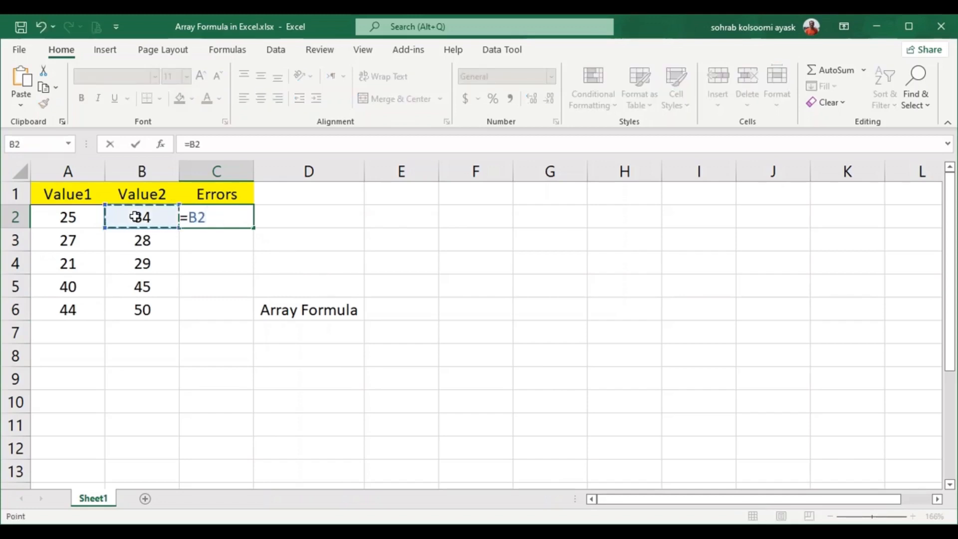
{"action": "type", "text": "-"}
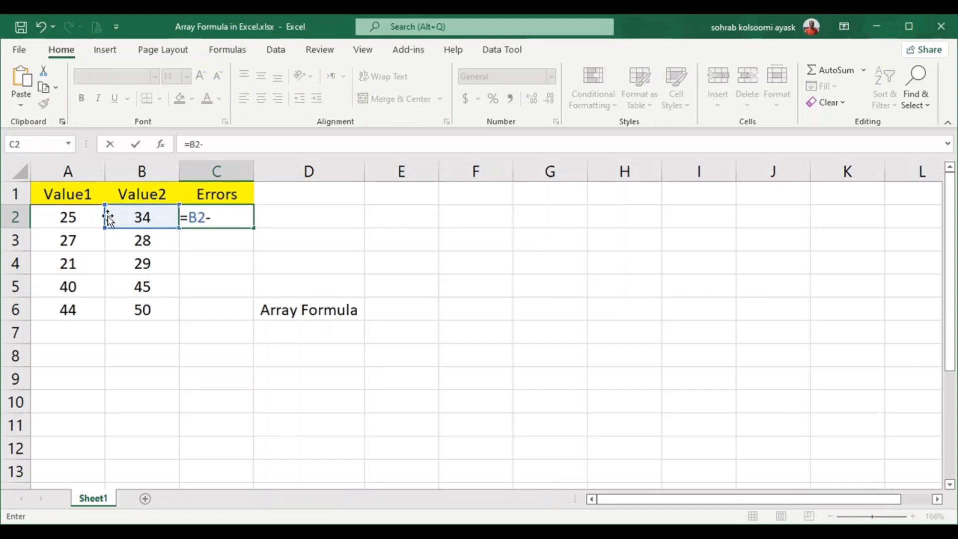
{"action": "key", "text": "Enter"}
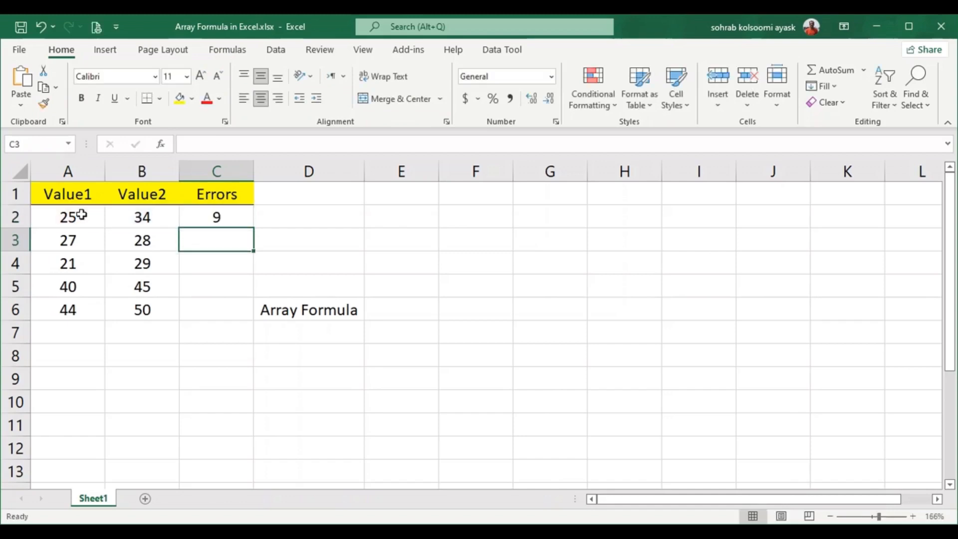
{"action": "left_click", "coordinate": [216, 217]}
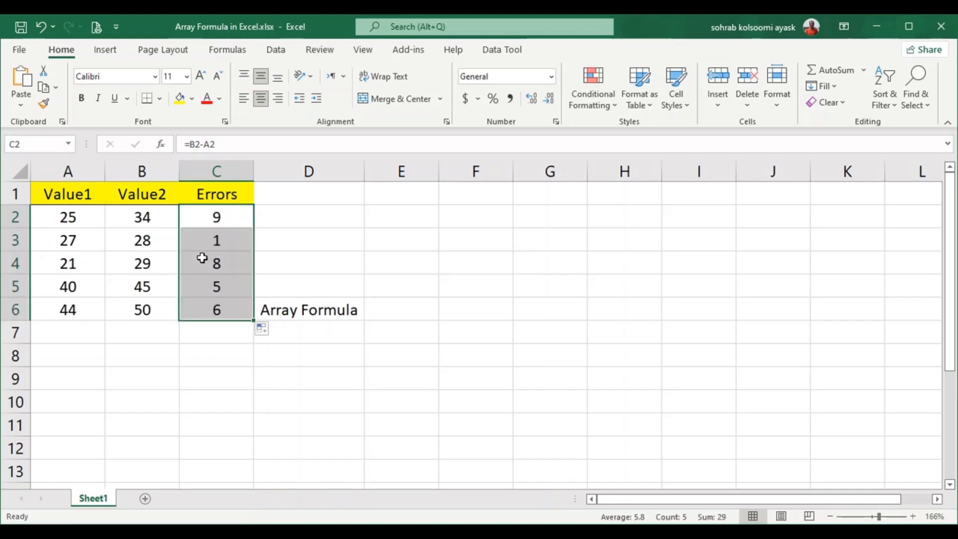
{"action": "left_click", "coordinate": [216, 332]}
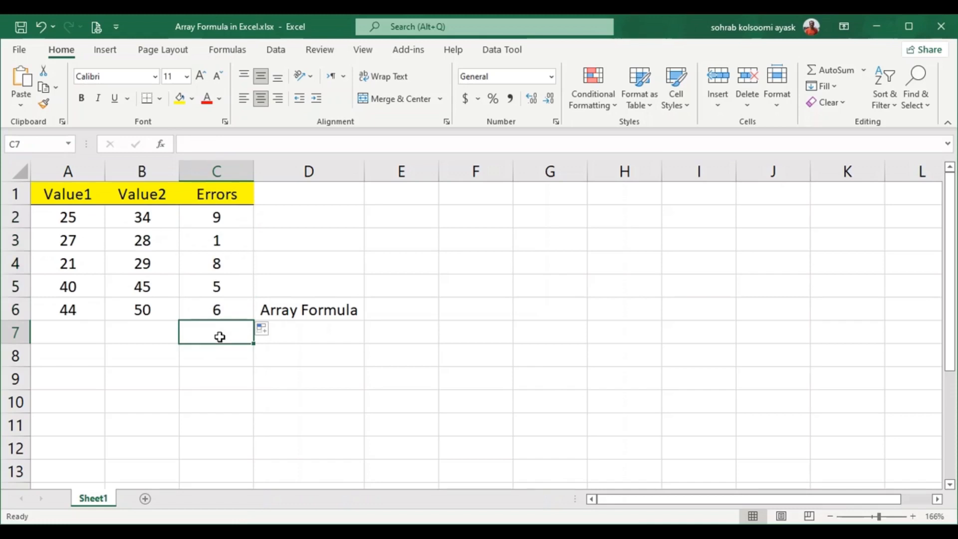
Step: Add helper formulas for the errors: maximum 9 in C7 and =AVERAGE(C2:C6) giving 5.8 in C8
{"action": "type", "text": "="}
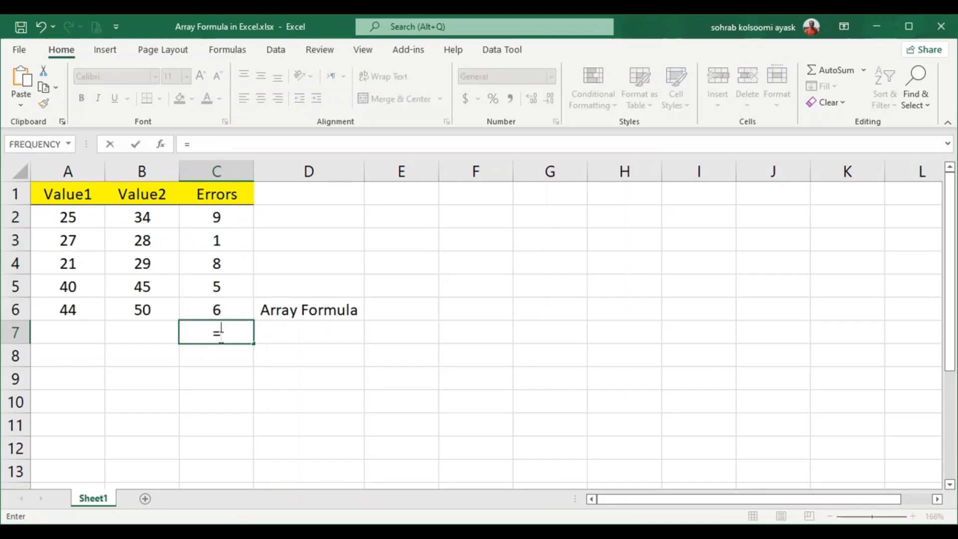
{"action": "type", "text": "max"}
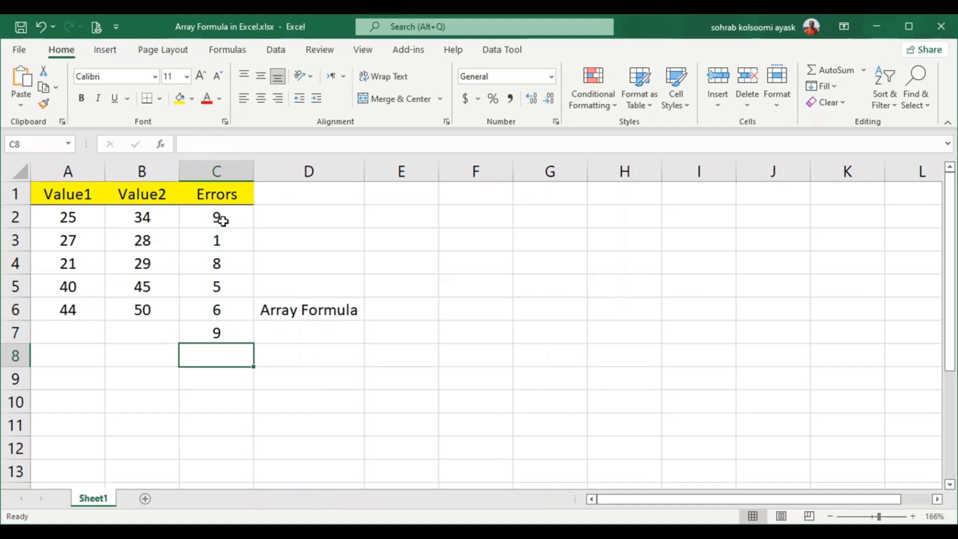
{"action": "type", "text": "=mea"}
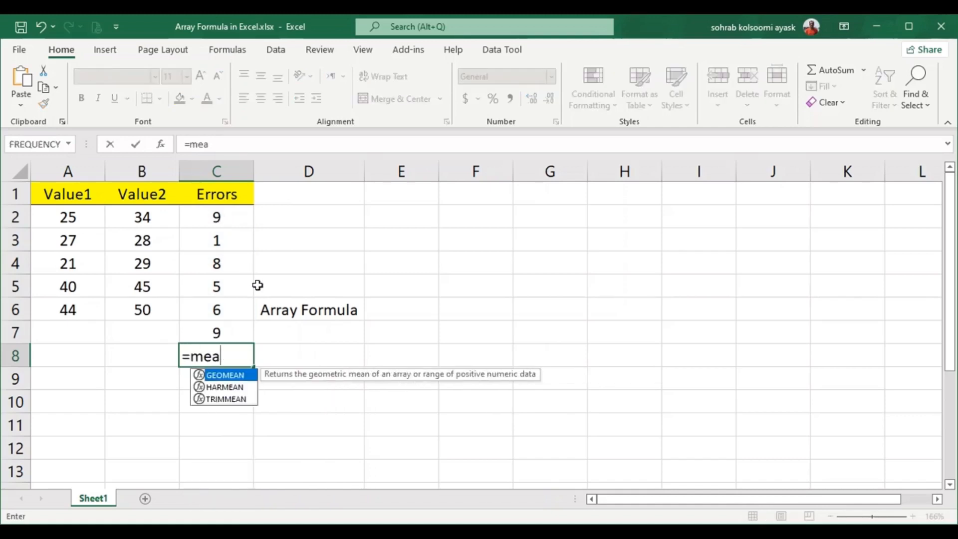
{"action": "key", "text": "Backspace"}
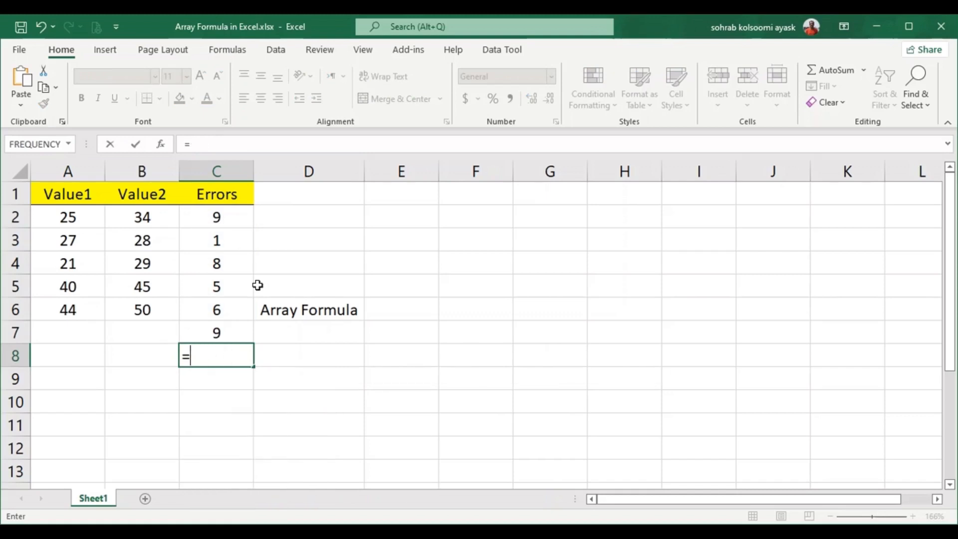
{"action": "type", "text": "aver"}
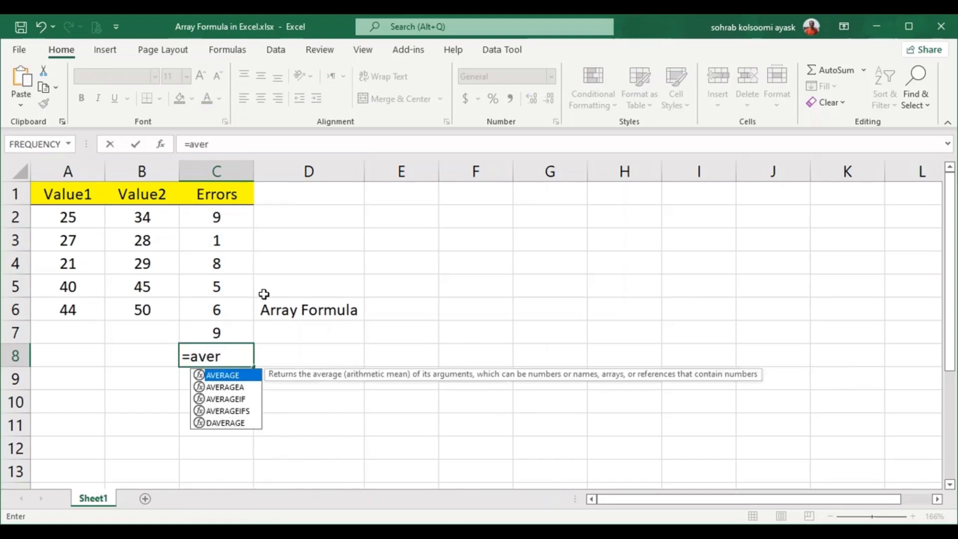
{"action": "double_click", "coordinate": [222, 375]}
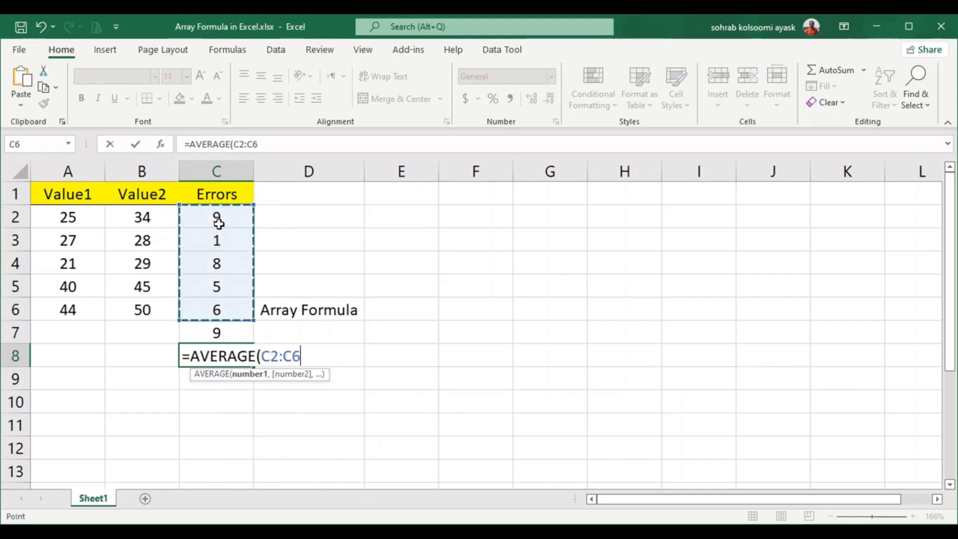
{"action": "key", "text": "Enter"}
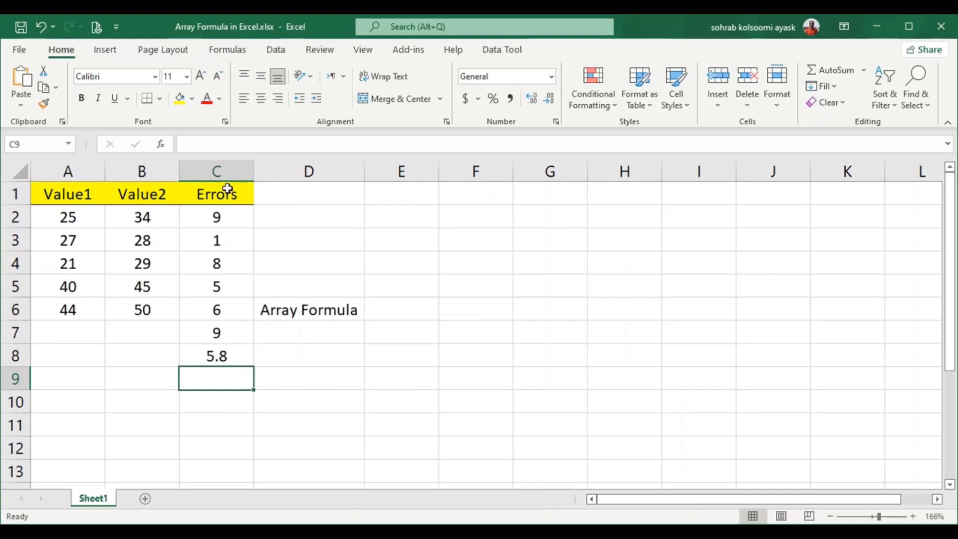
{"action": "mouse_move", "coordinate": [237, 337]}
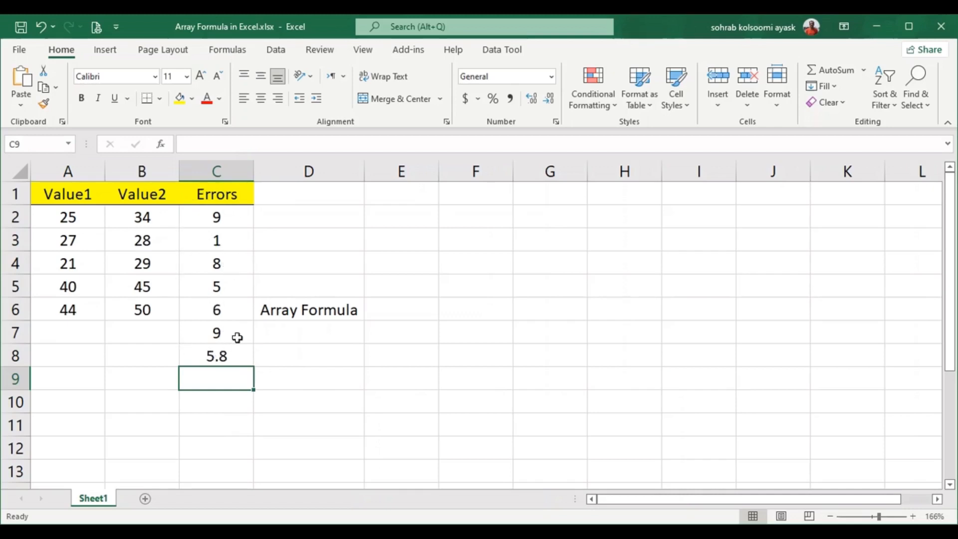
Step: Enter {=MAX(B2:B6-A2:A6)} as an array formula in D7, returning 9
{"action": "left_click", "coordinate": [309, 332]}
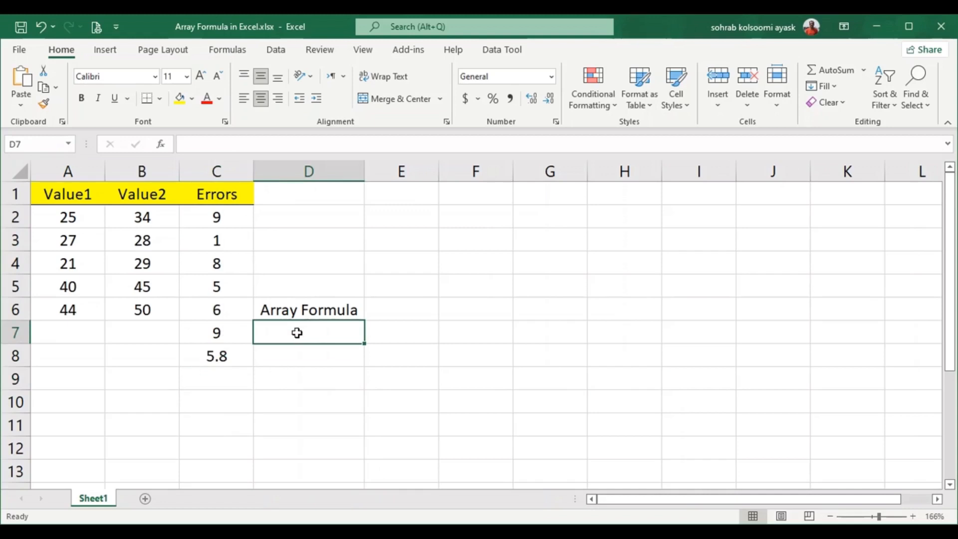
{"action": "mouse_move", "coordinate": [257, 310]}
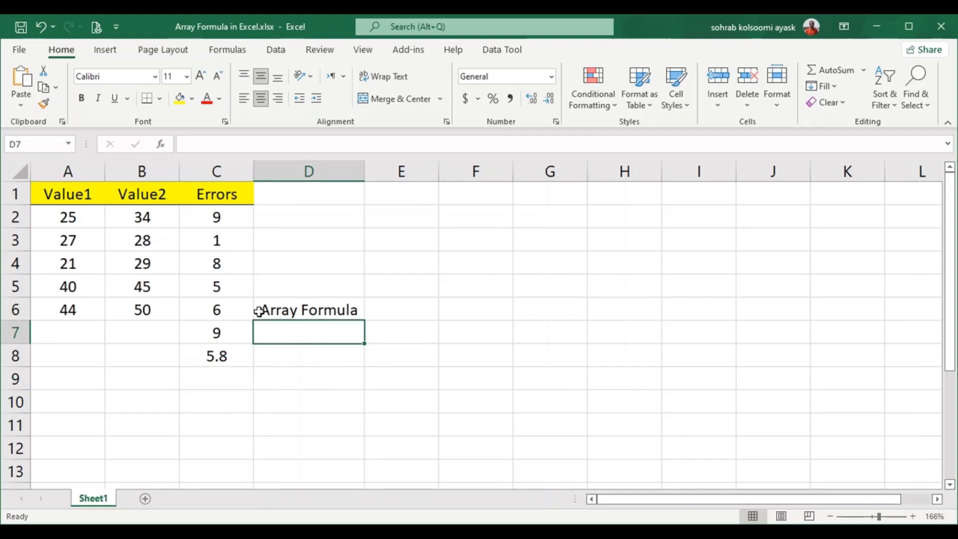
{"action": "type", "text": "=max"}
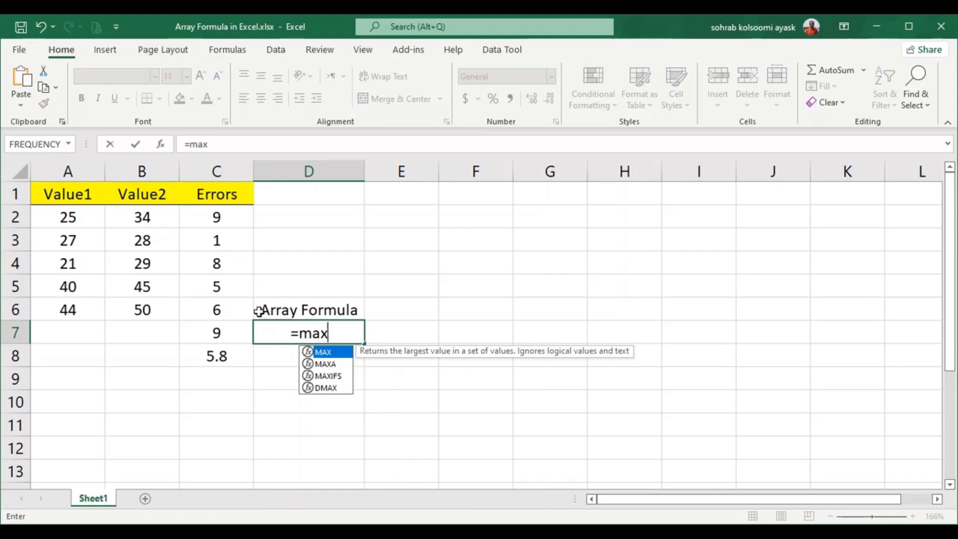
{"action": "type", "text": "("}
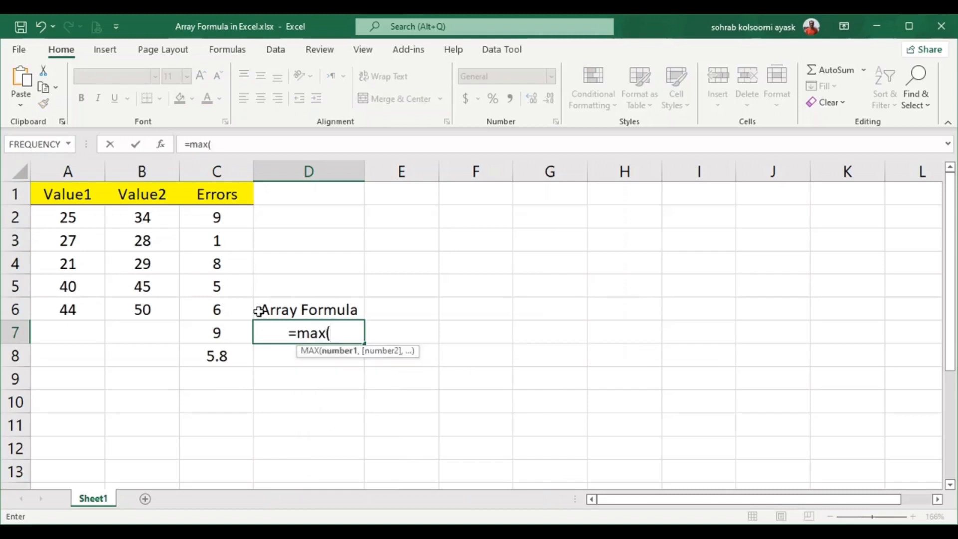
{"action": "mouse_move", "coordinate": [150, 219]}
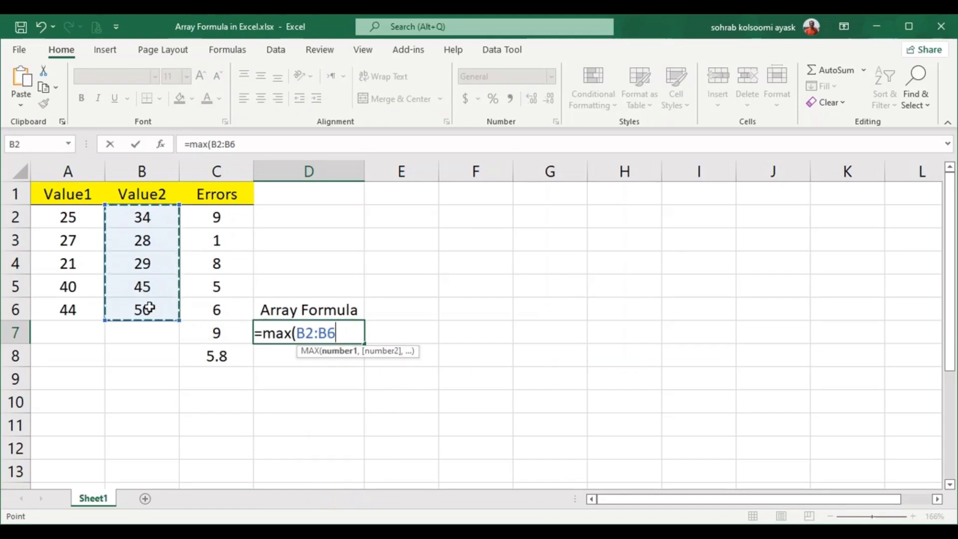
{"action": "type", "text": "-A2:A6"}
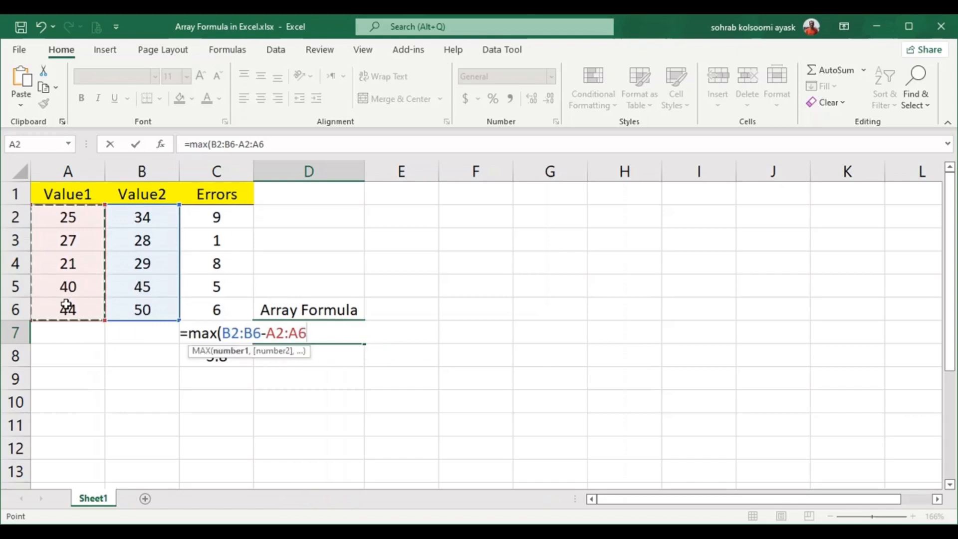
{"action": "type", "text": ")"}
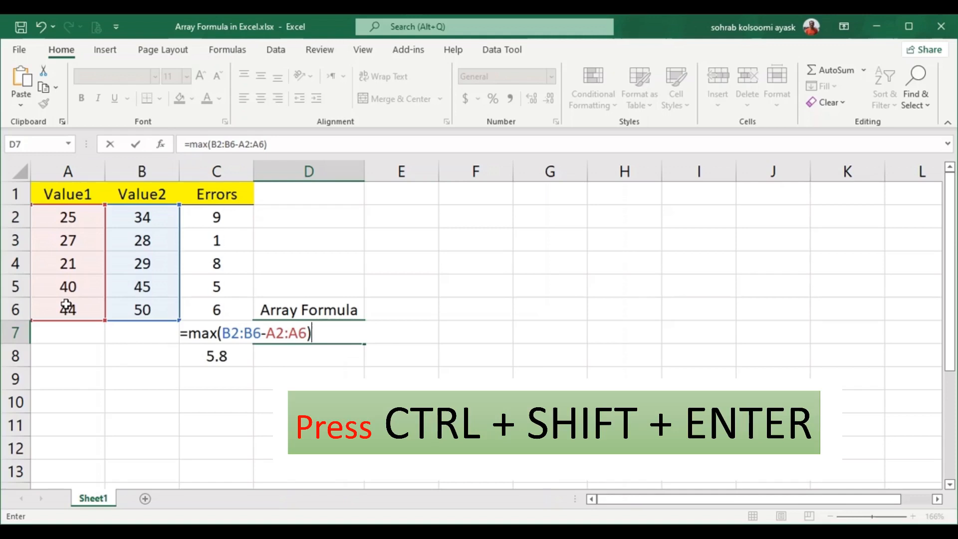
{"action": "key", "text": "ctrl+shift+enter"}
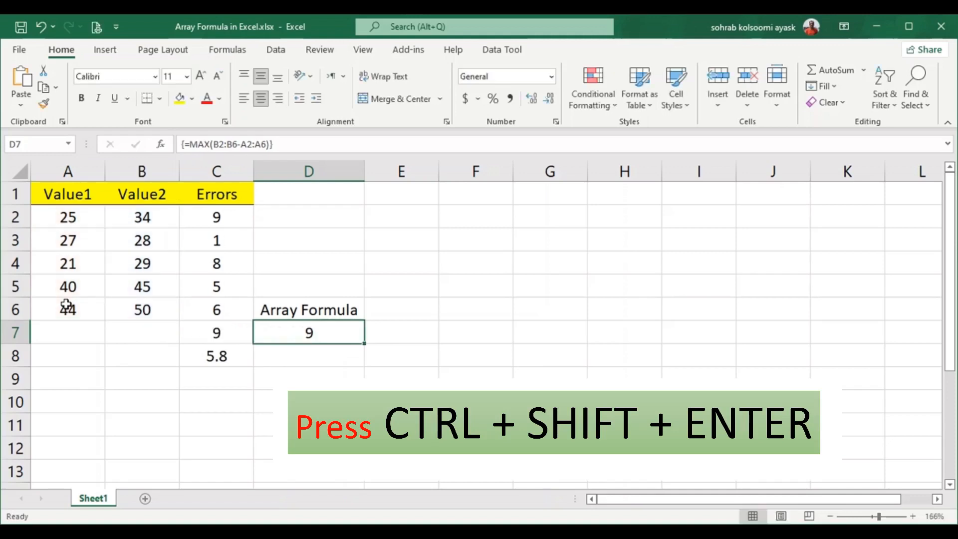
{"action": "mouse_move", "coordinate": [281, 147]}
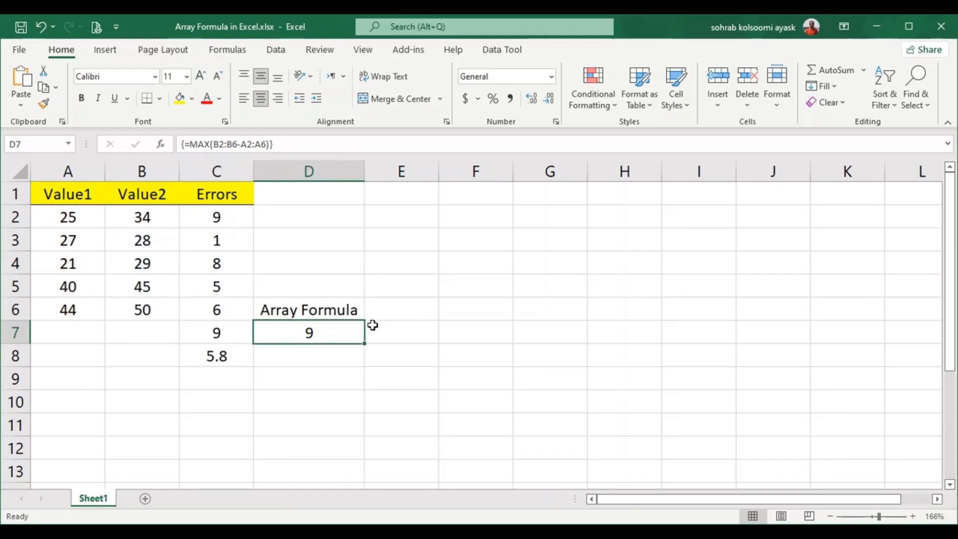
{"action": "mouse_move", "coordinate": [255, 347]}
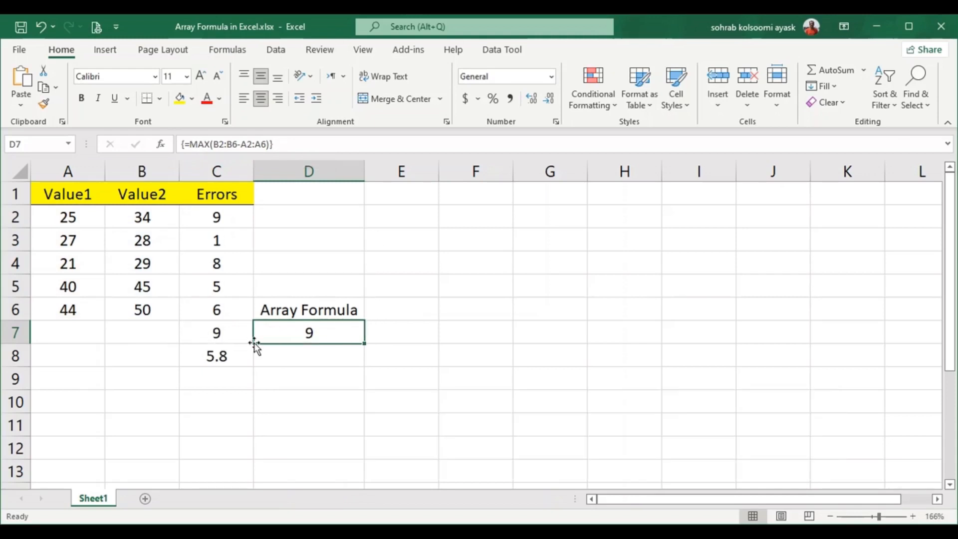
{"action": "mouse_move", "coordinate": [354, 279]}
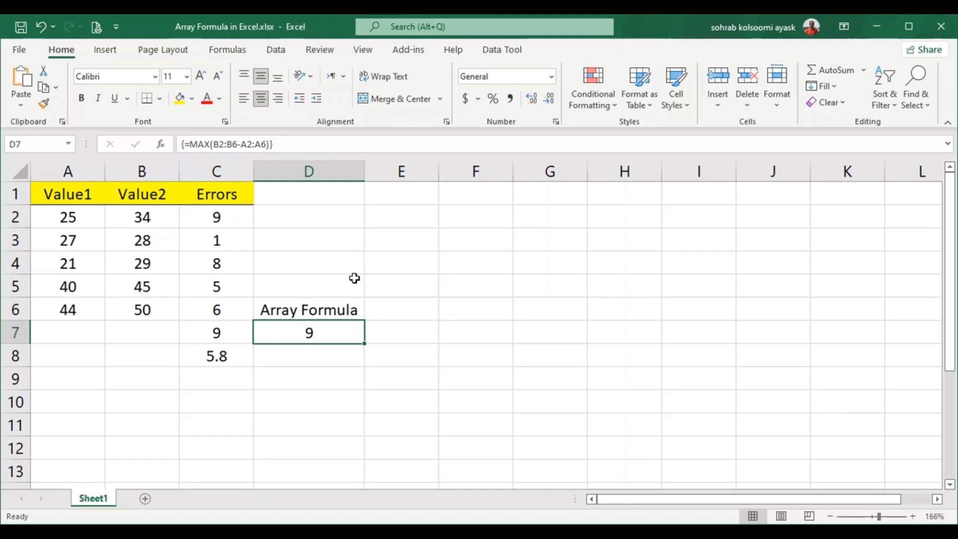
{"action": "mouse_move", "coordinate": [309, 171]}
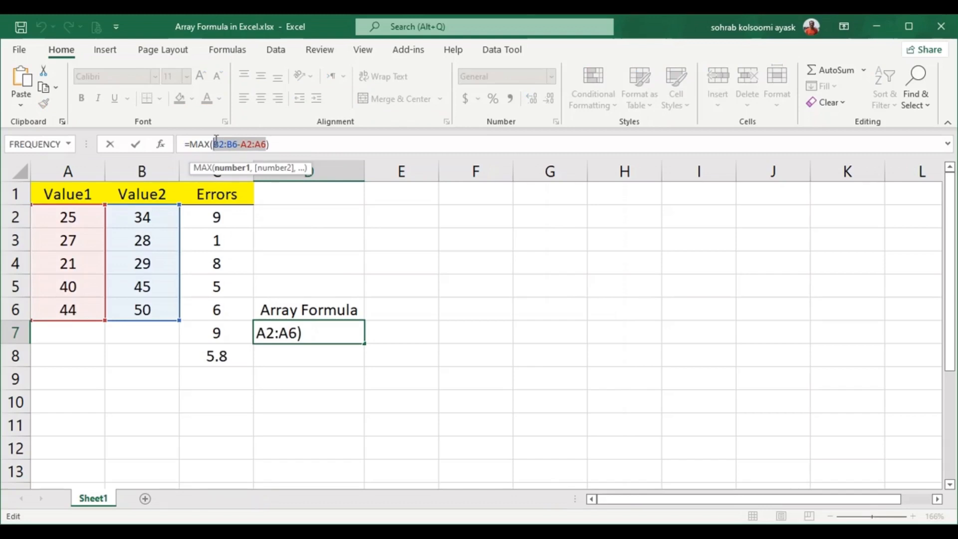
Step: Evaluate B2:B6-A2:A6 inside the D7 formula to preview {9;1;8;5;6}
{"action": "key", "text": "F9"}
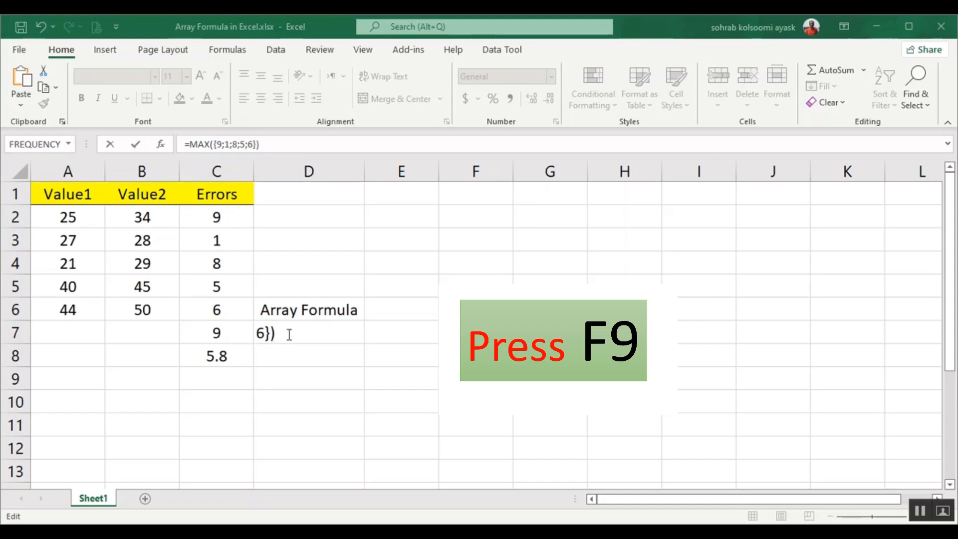
{"action": "mouse_move", "coordinate": [332, 368]}
{"action": "type", "text": "="}
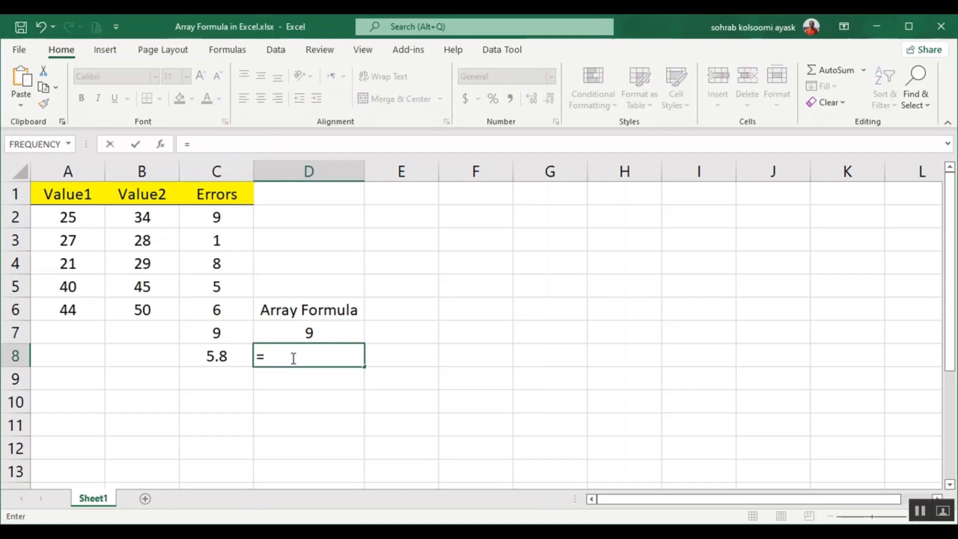
Step: Enter {=AVERAGE(B2:B6-A2:A6)} as an array formula in D8, returning 5.8
{"action": "type", "text": "aver"}
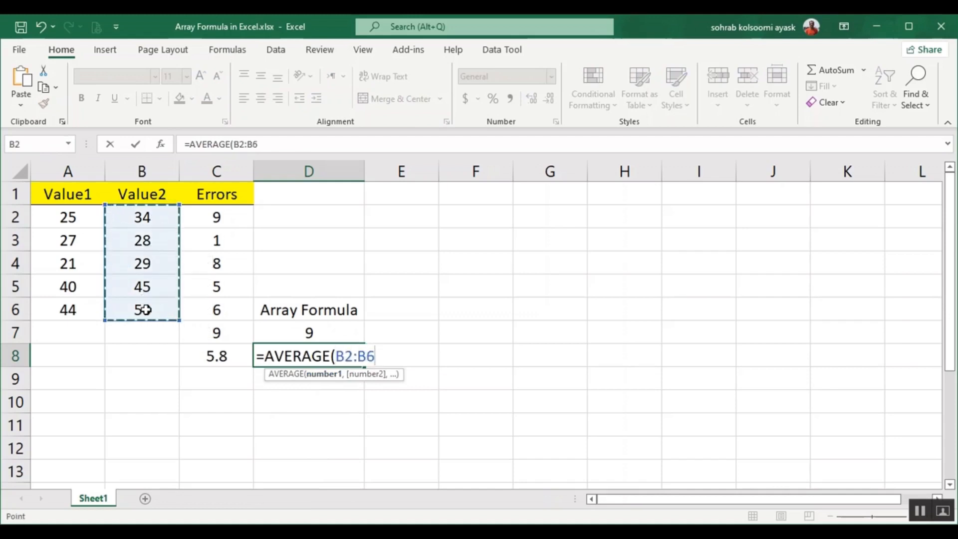
{"action": "type", "text": "-A2:A6"}
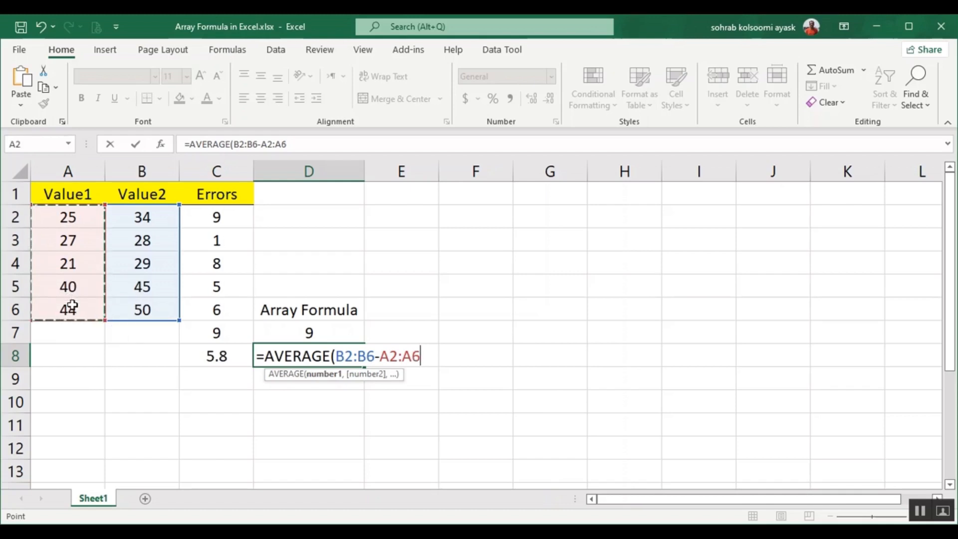
{"action": "type", "text": ")}"}
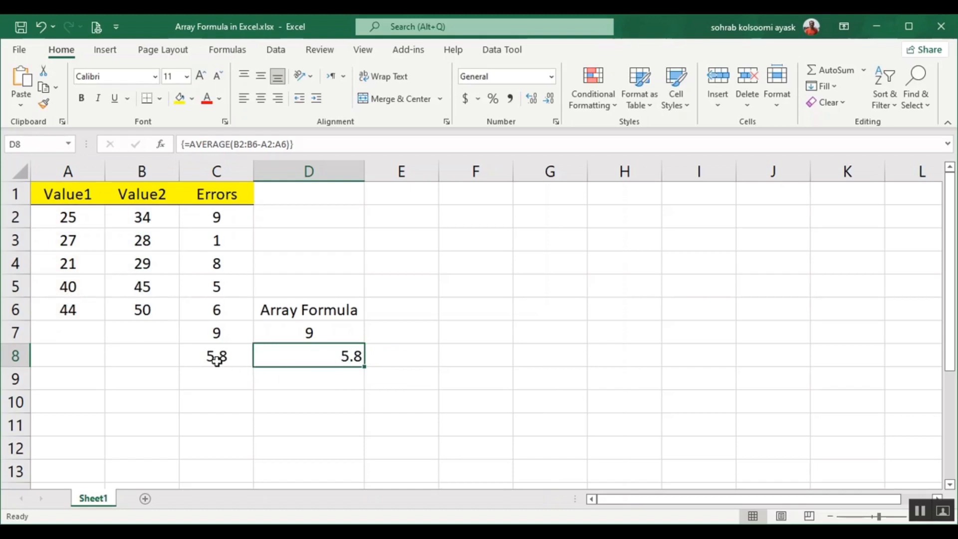
{"action": "mouse_move", "coordinate": [604, 399]}
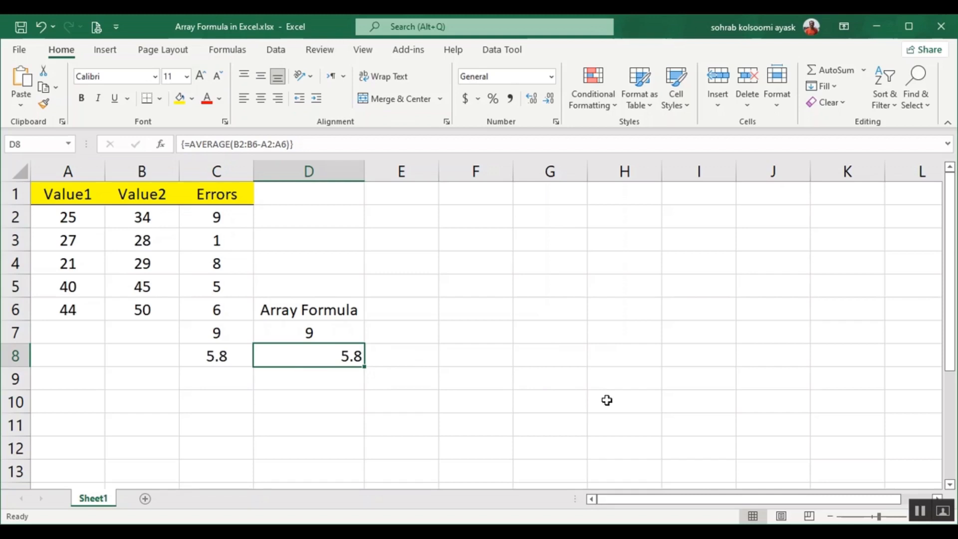
{"action": "mouse_move", "coordinate": [656, 417]}
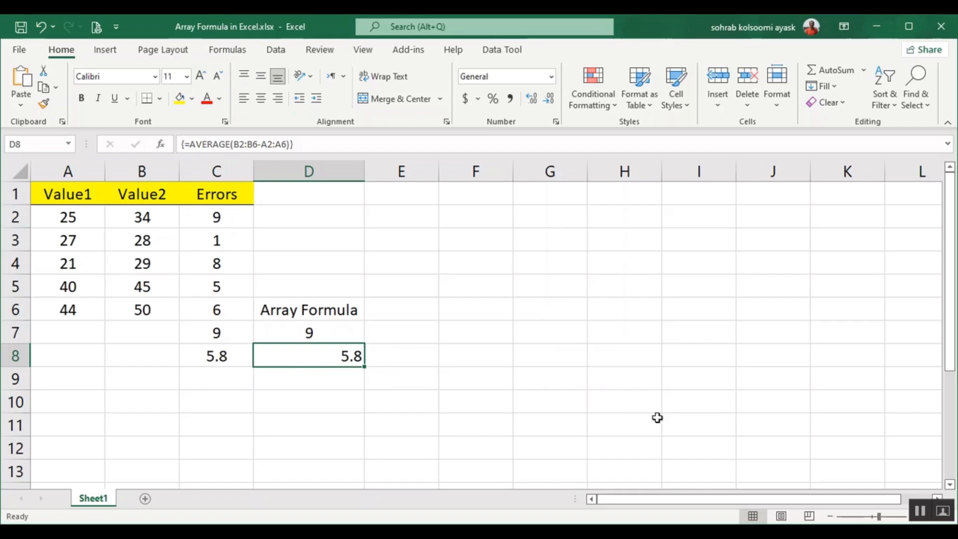